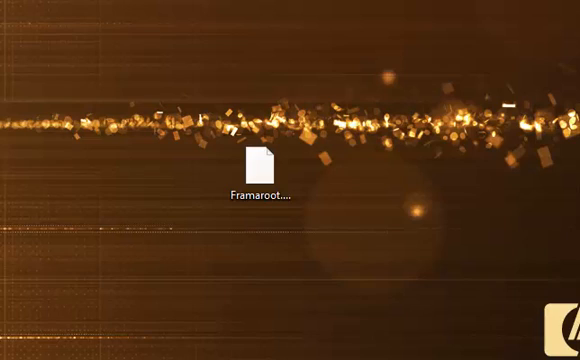
- Select the Framaroot.apk file on the desktop as the rooting tool to download
{"action": "left_click", "coordinate": [262, 176]}
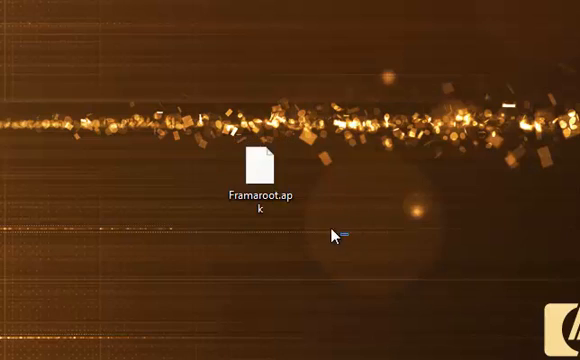
{"action": "left_click", "coordinate": [264, 170]}
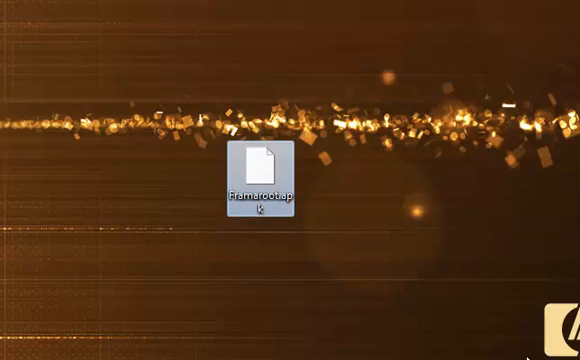